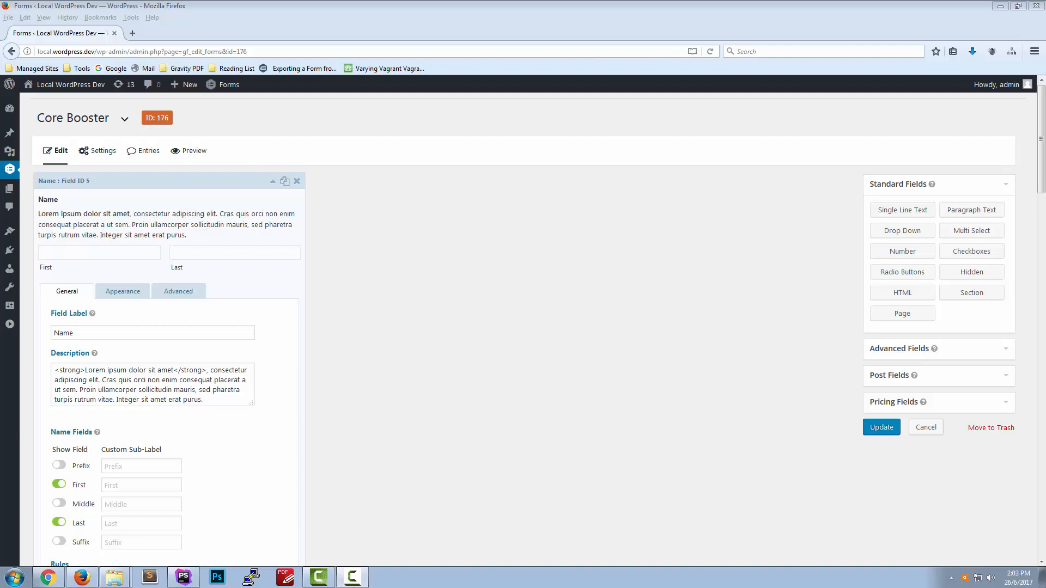
pyautogui.moveTo(576, 264)
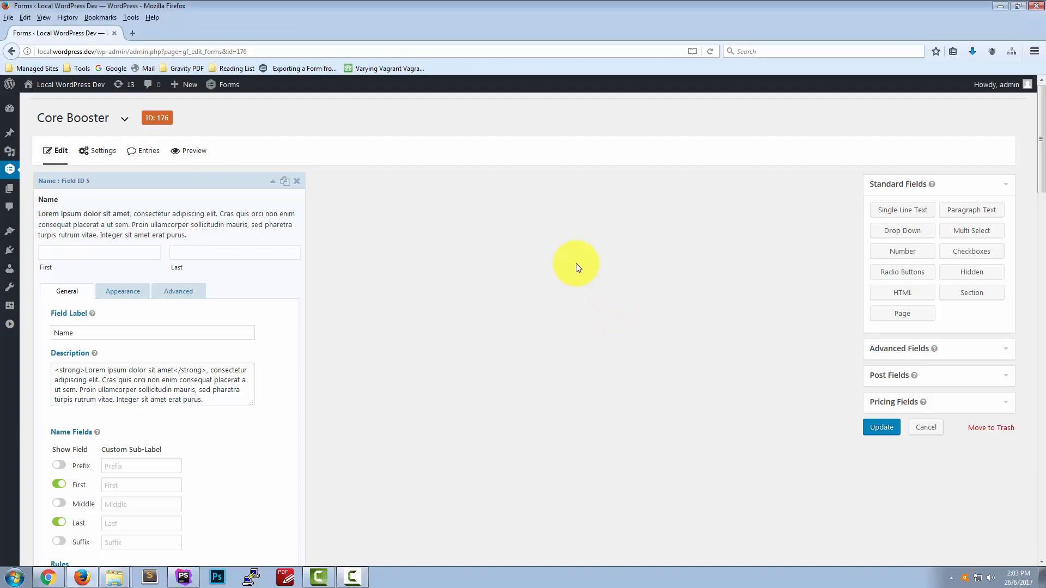
pyautogui.moveTo(572, 180)
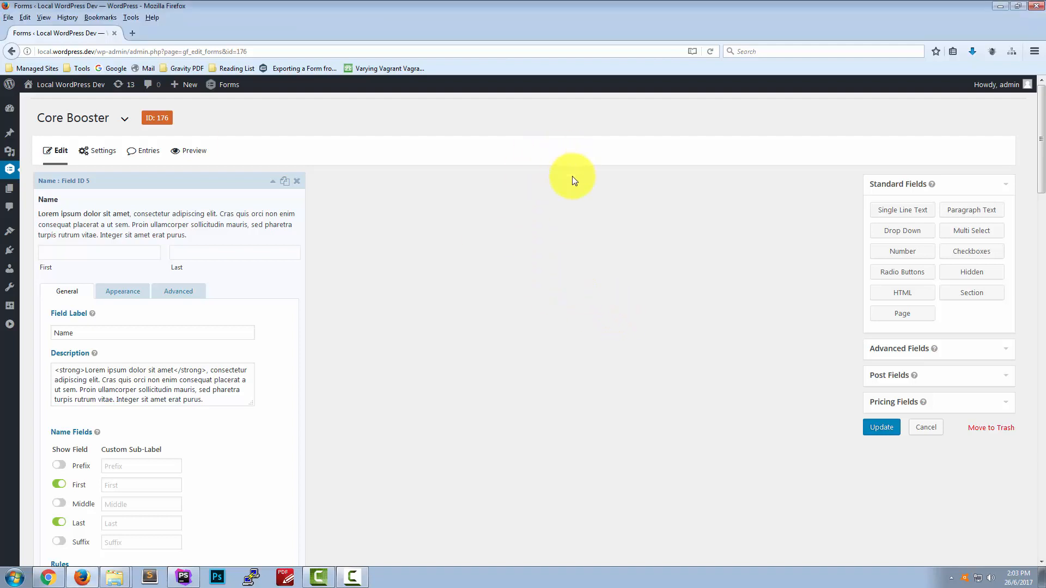
pyautogui.moveTo(399, 160)
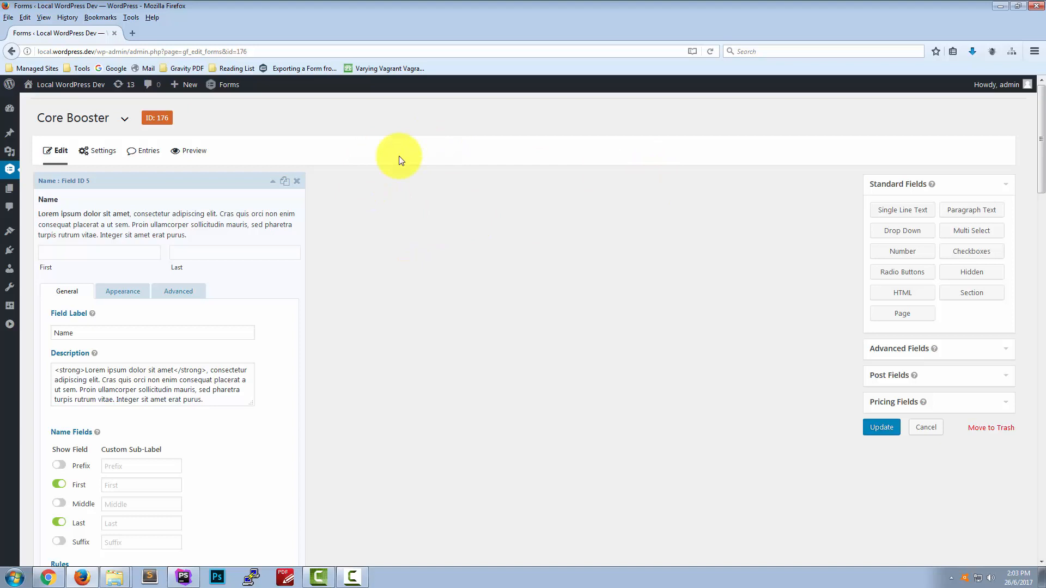
# Scroll the Core Booster form and select the Job Type field's description text.
pyautogui.scroll(-3)
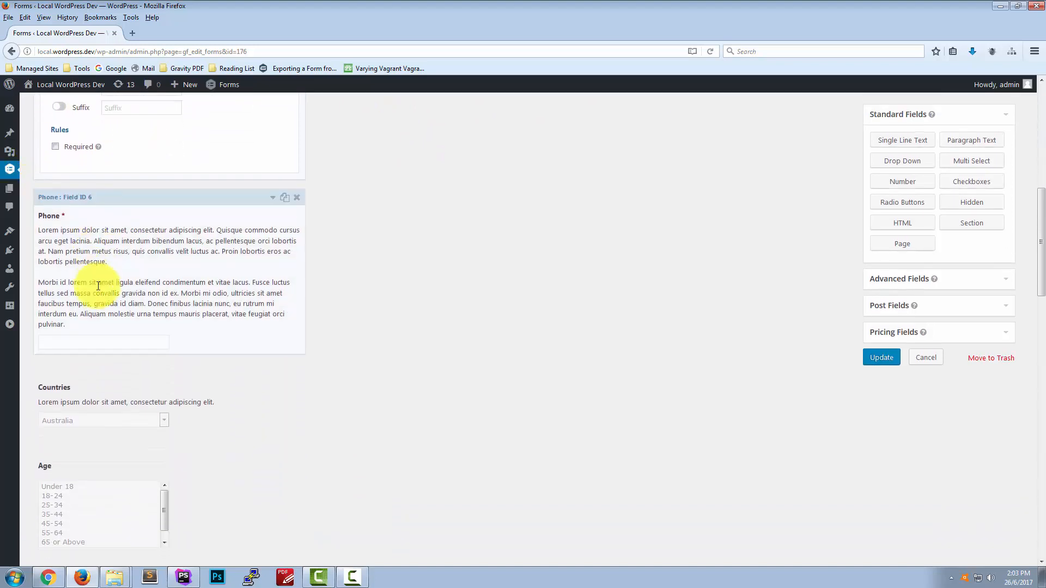
pyautogui.scroll(-3)
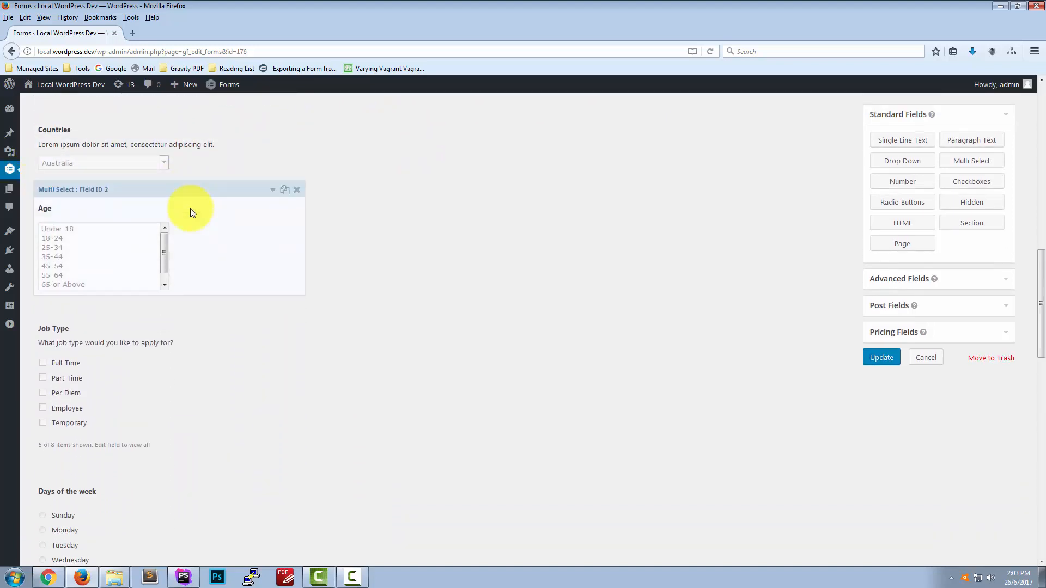
pyautogui.scroll(-3)
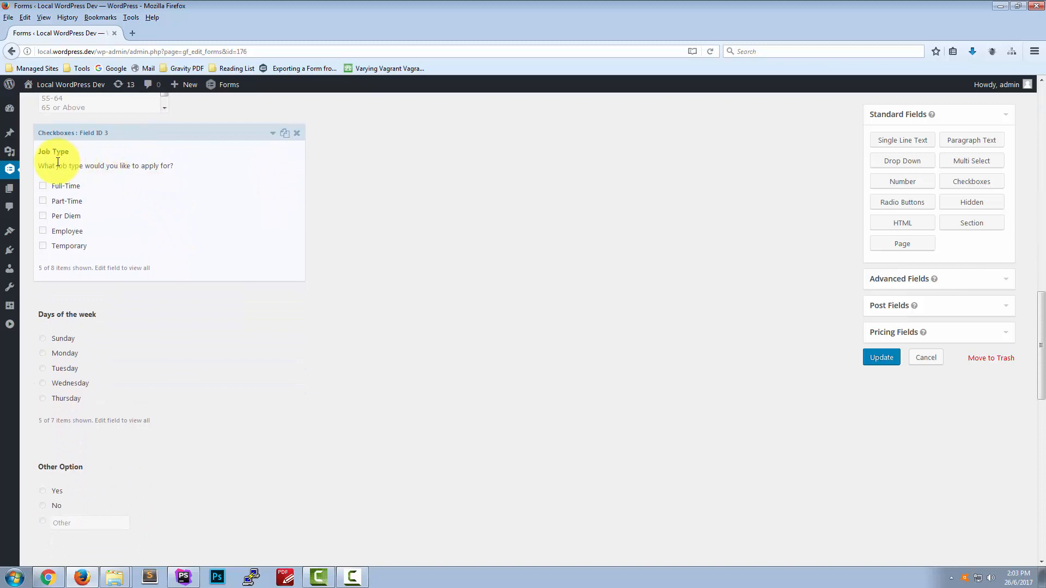
pyautogui.moveTo(101, 166)
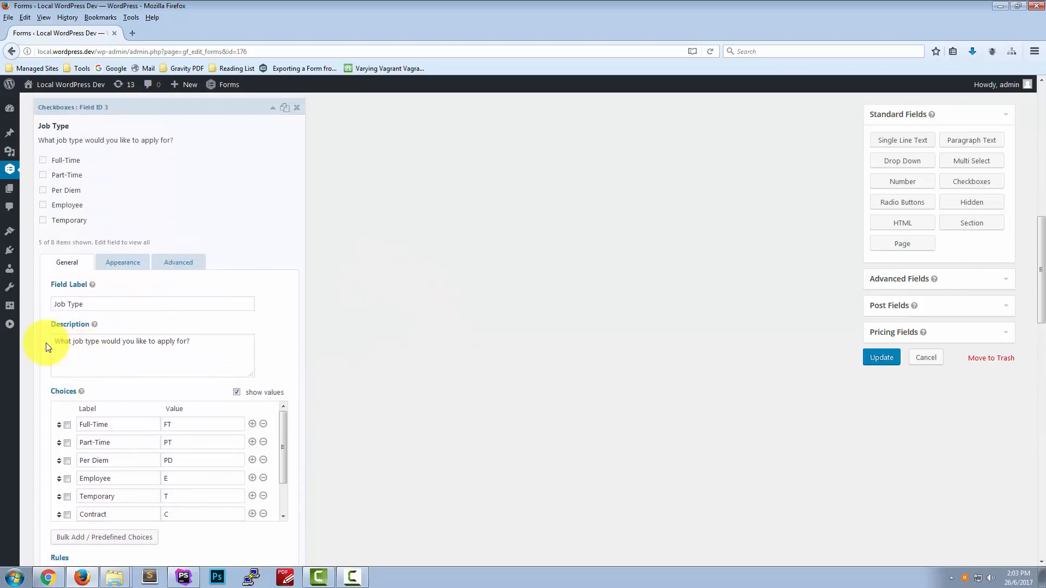
pyautogui.tripleClick(152, 341)
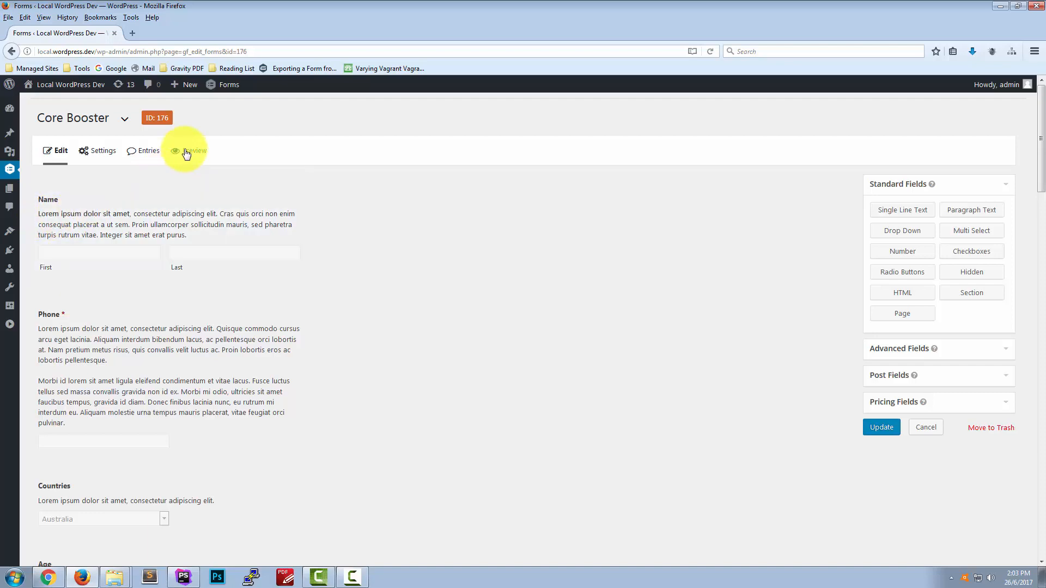
# Preview the form and choose Registered Post as the shipping option.
pyautogui.click(195, 150)
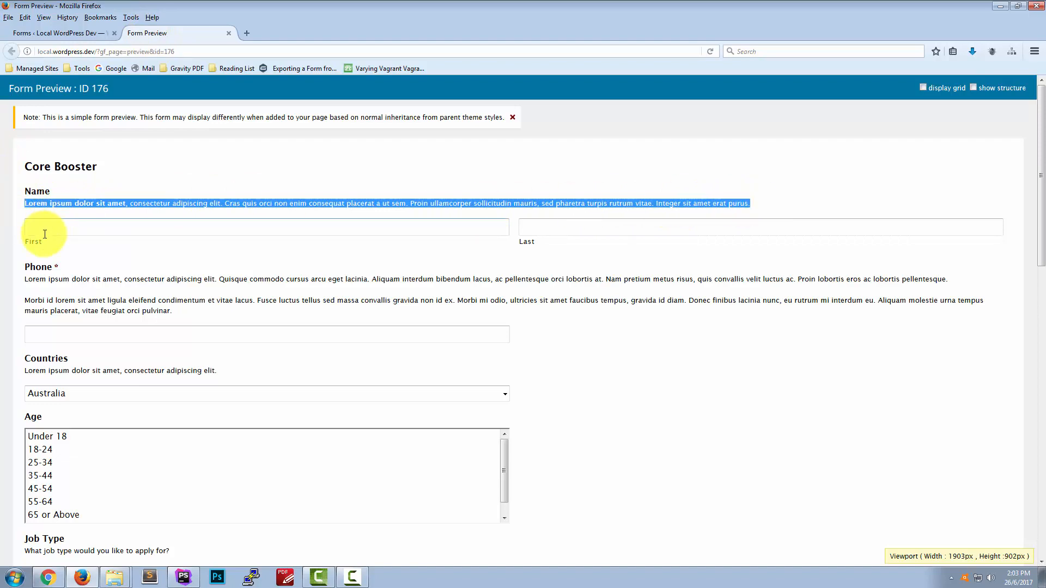
pyautogui.scroll(-3)
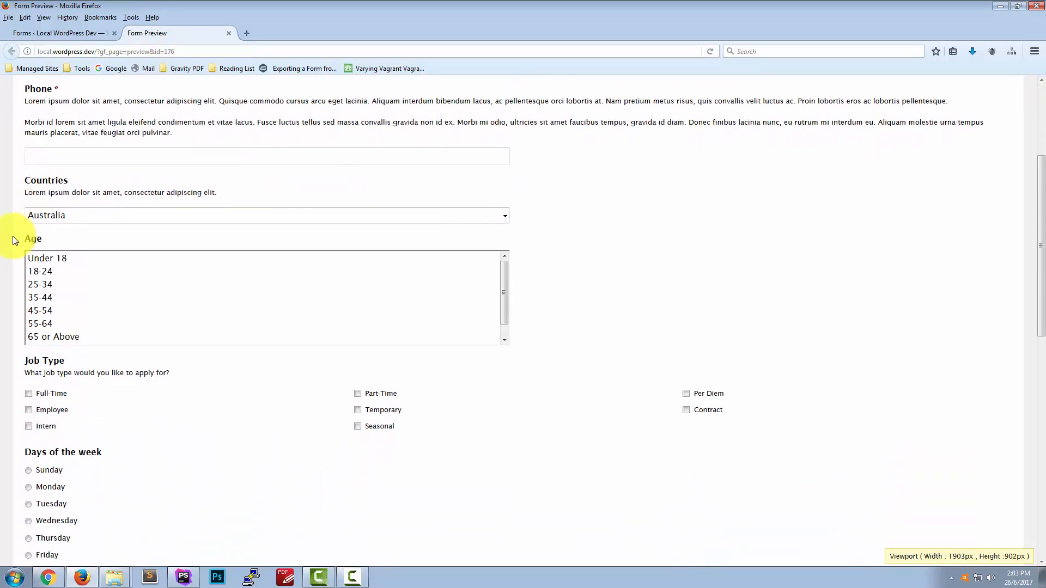
pyautogui.scroll(-3)
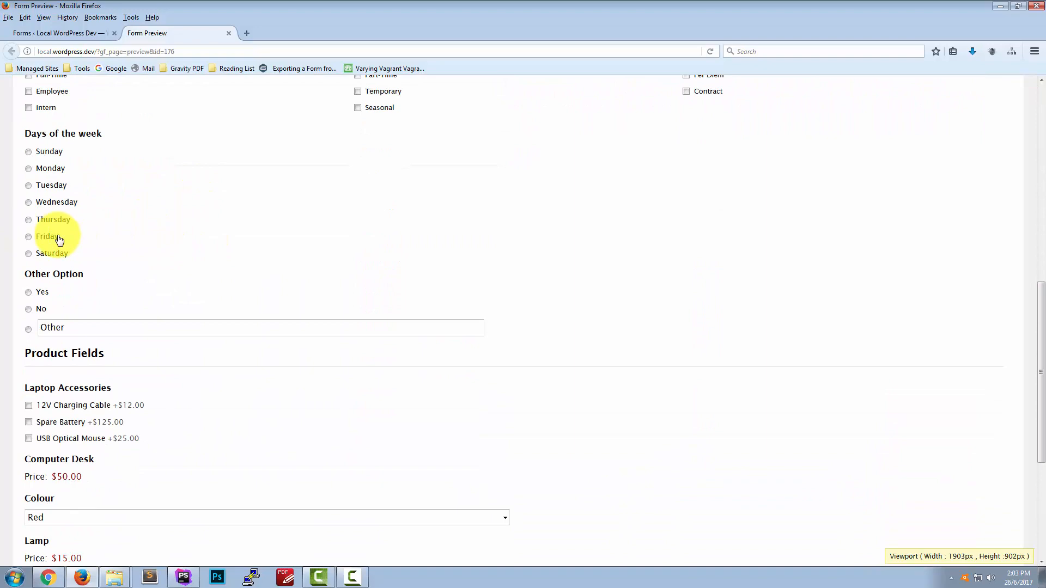
pyautogui.scroll(-3)
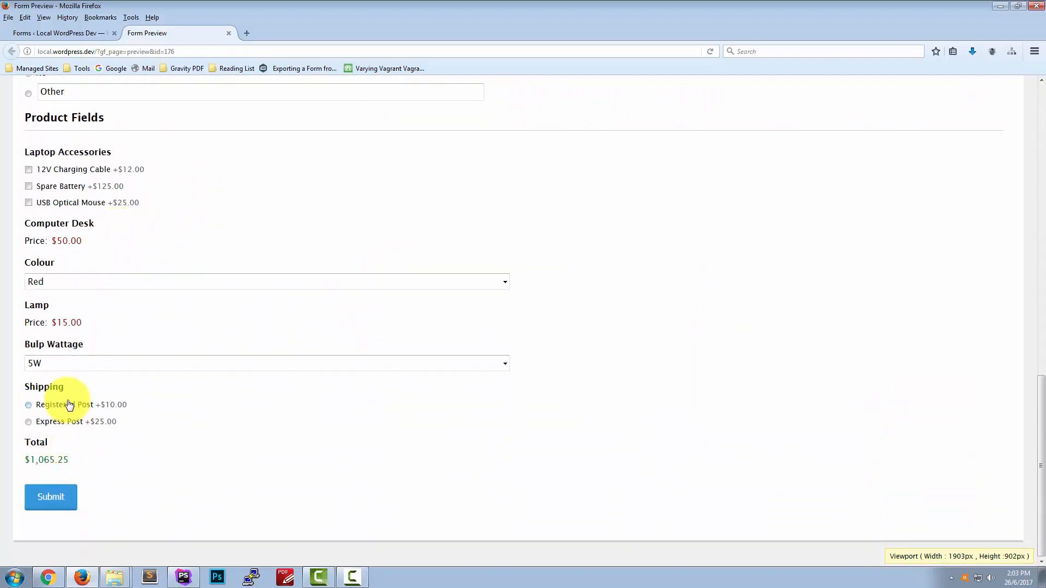
pyautogui.click(29, 202)
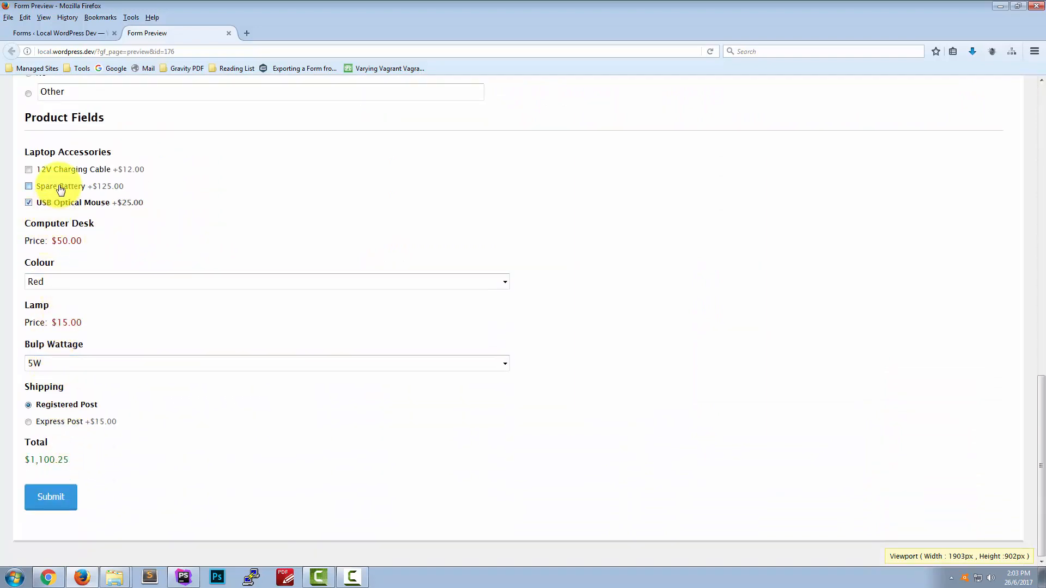
pyautogui.scroll(3)
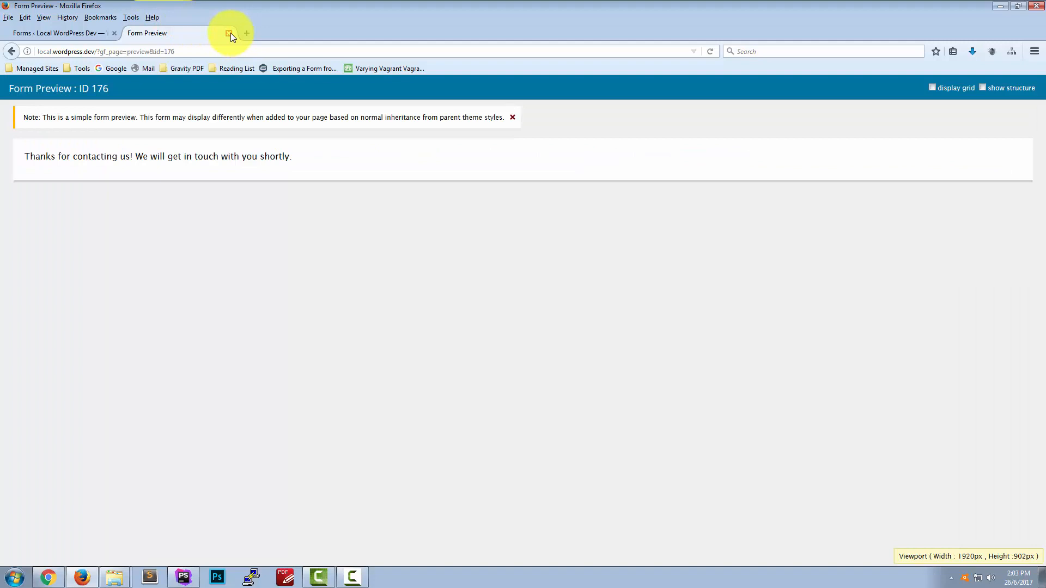
# Close the preview, list Core Booster entries, and open the first entry's Cellulose PDF.
pyautogui.click(230, 33)
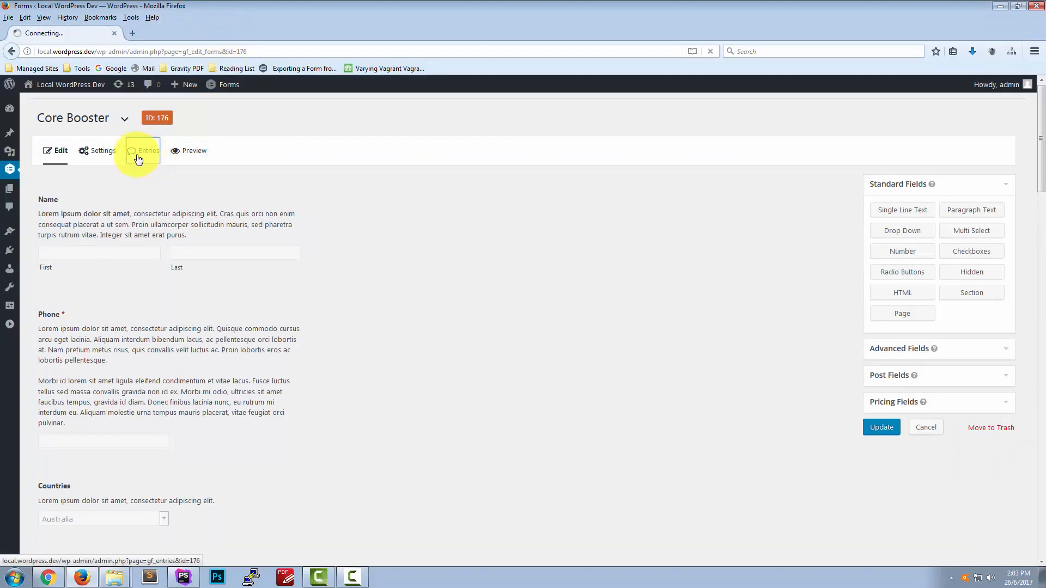
pyautogui.click(147, 150)
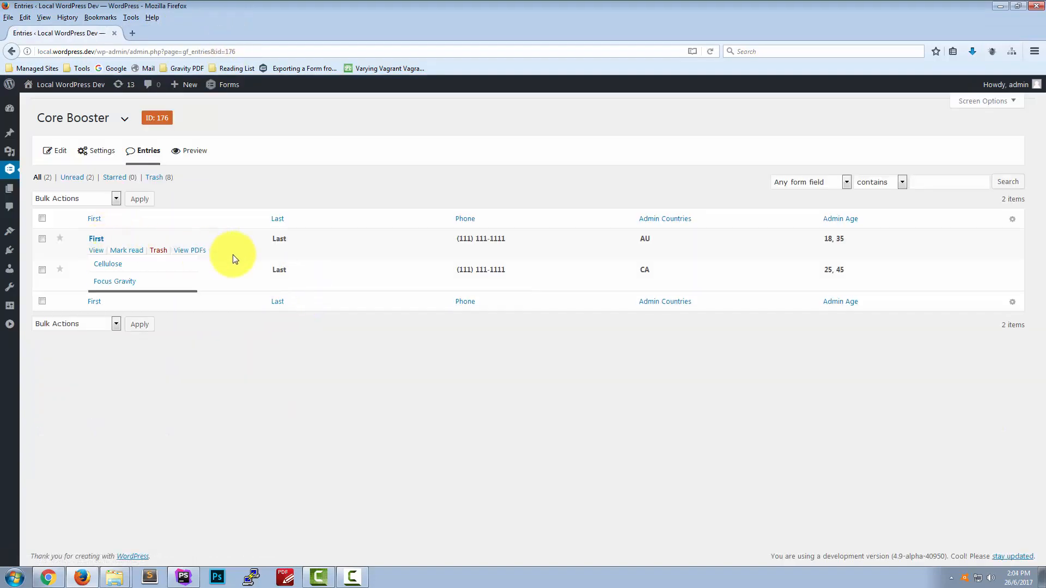
pyautogui.click(189, 250)
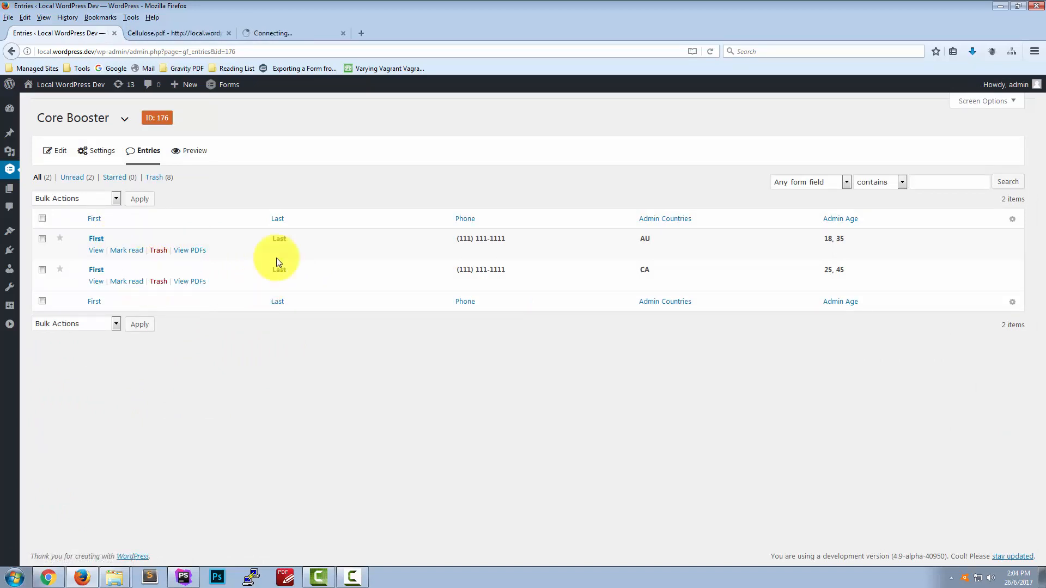
# Scroll through the first entry's Focus Gravity PDF, then switch to the Cellulose PDF.
pyautogui.click(190, 250)
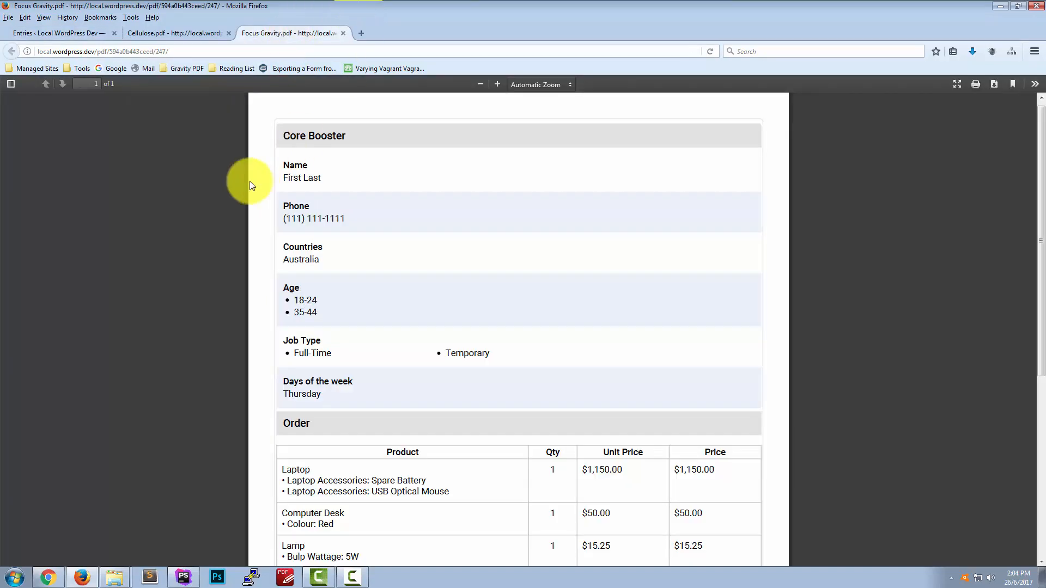
pyautogui.moveTo(671, 164)
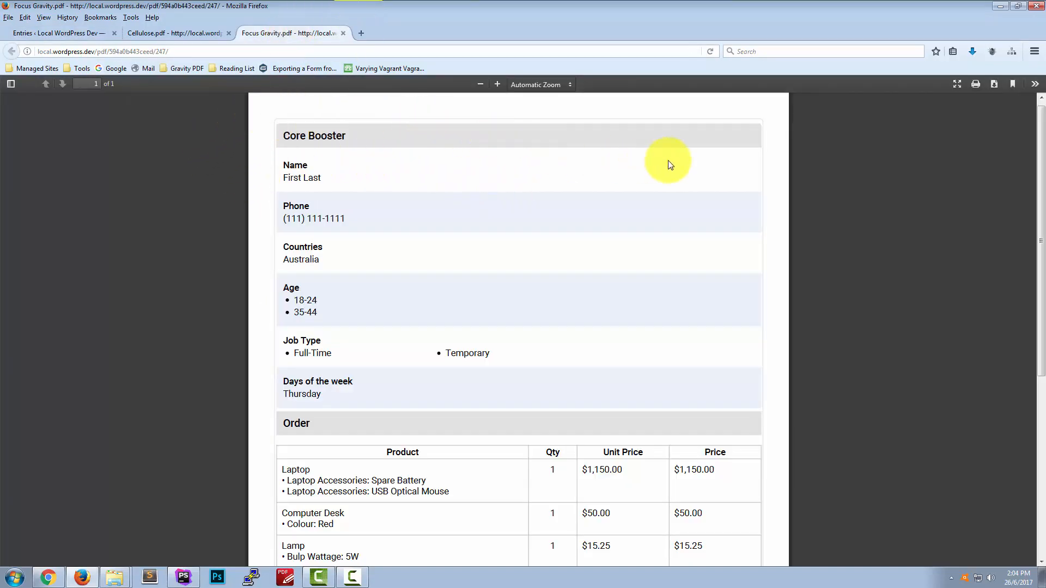
pyautogui.moveTo(692, 178)
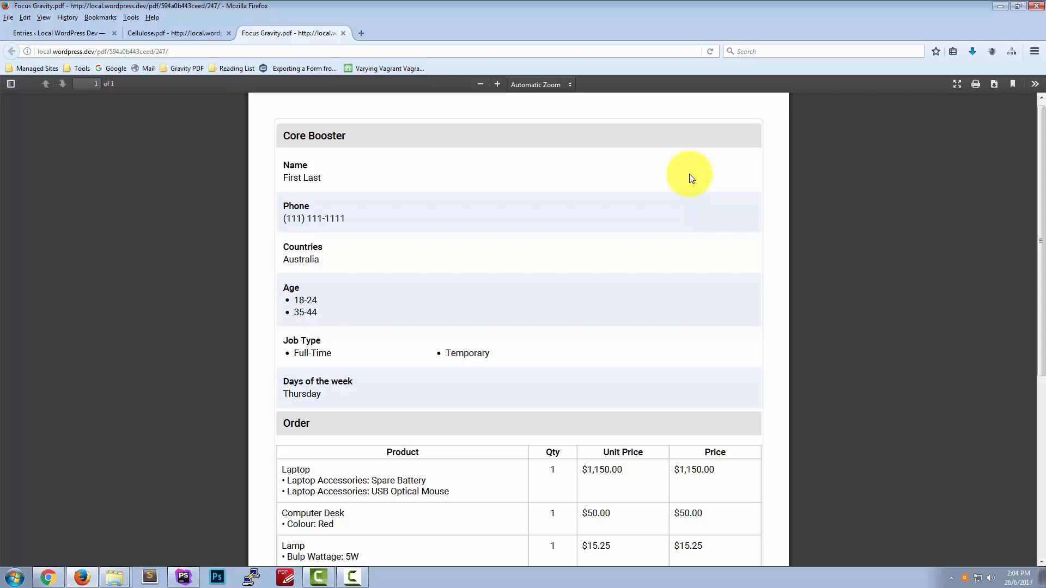
pyautogui.scroll(-3)
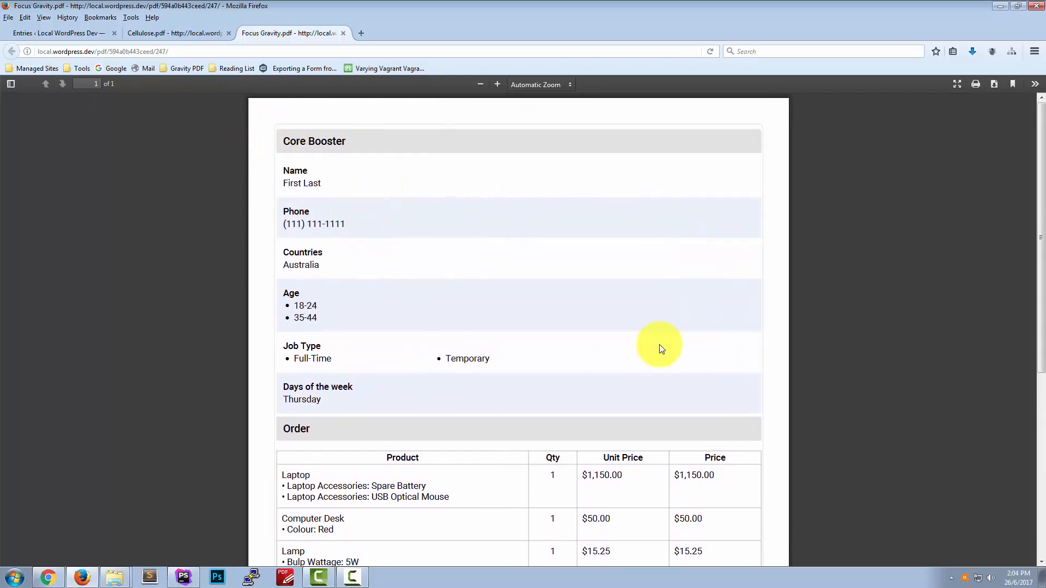
pyautogui.click(174, 33)
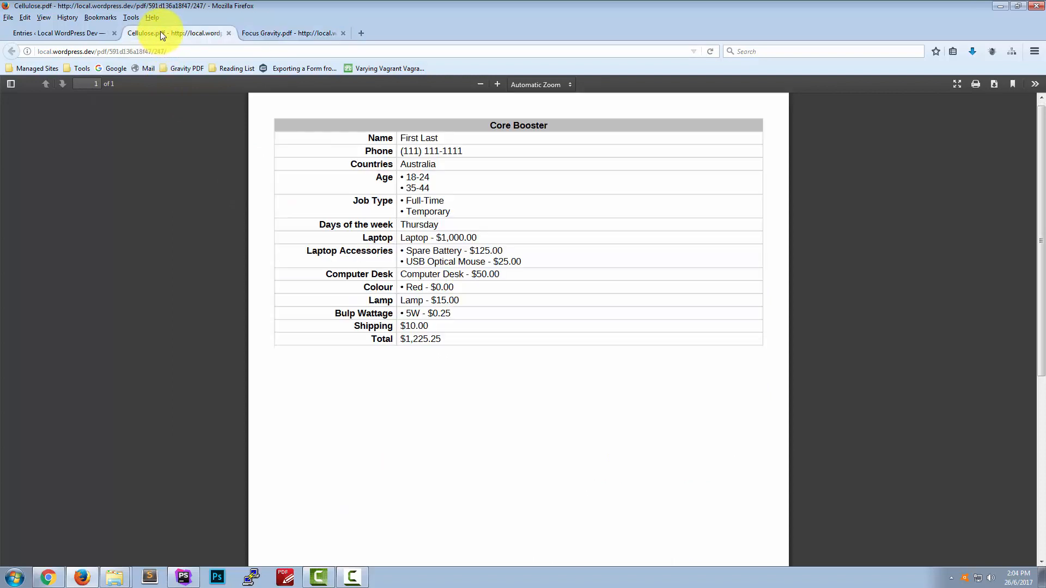
pyautogui.moveTo(301, 185)
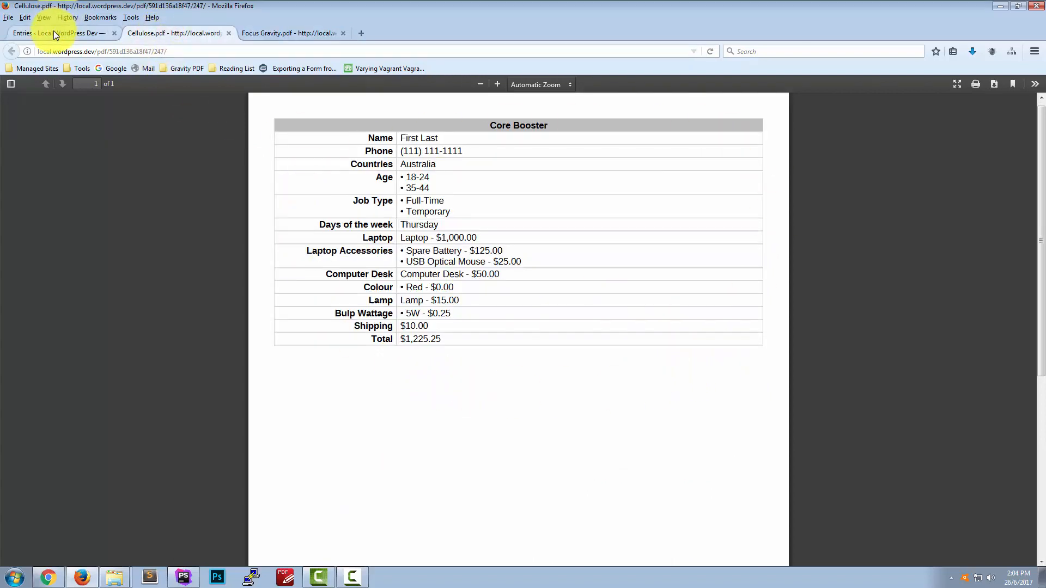
# Set Show Field Description? to Yes in Focus Gravity's Template options and update the PDF.
pyautogui.click(63, 33)
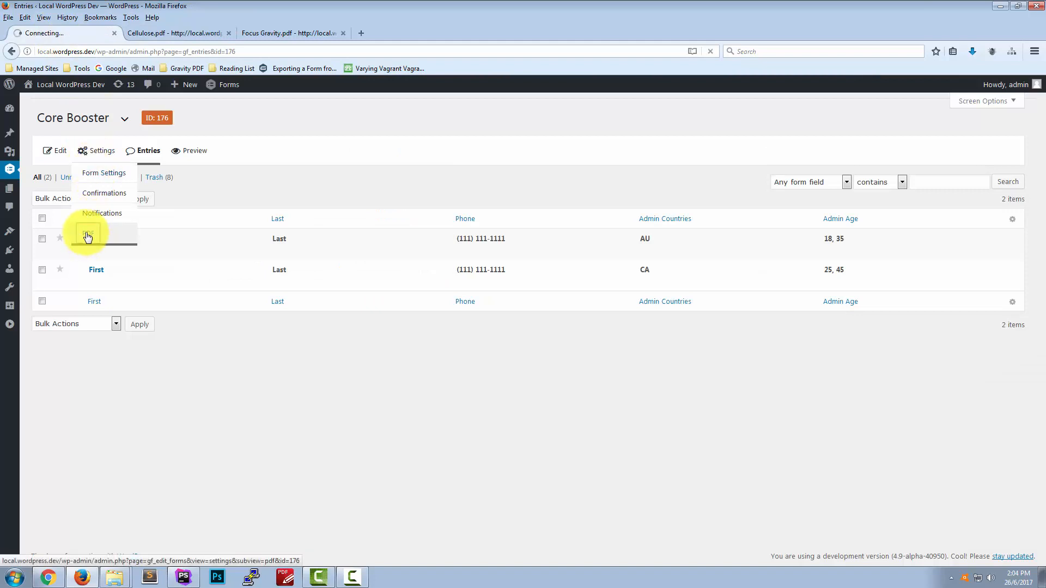
pyautogui.click(89, 237)
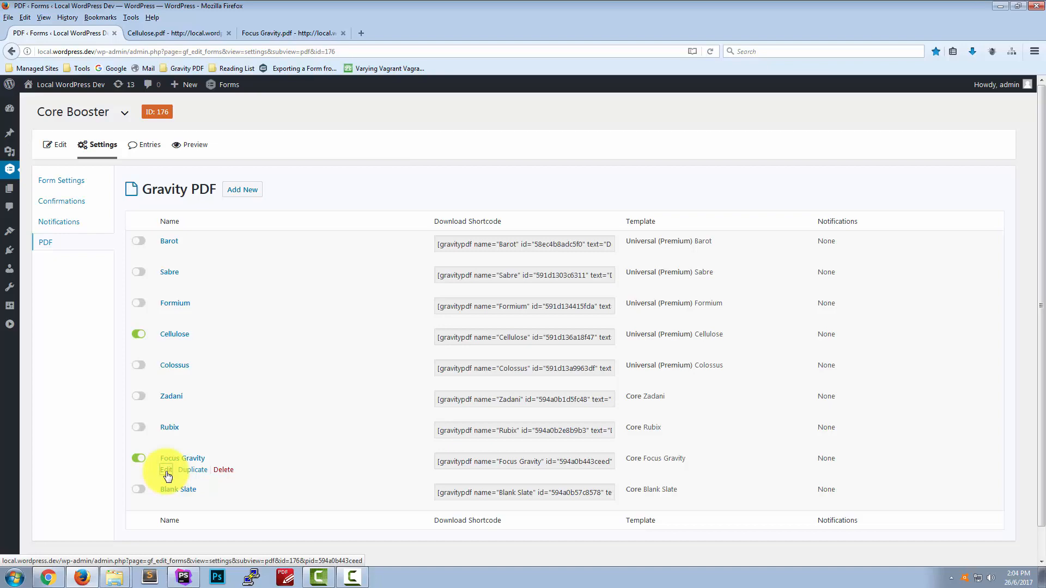
pyautogui.click(181, 459)
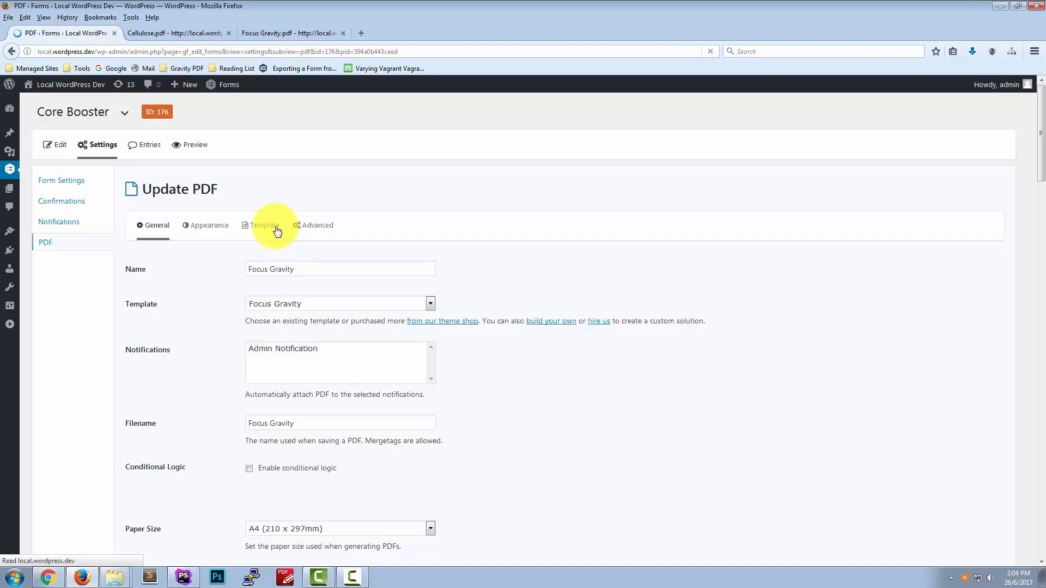
pyautogui.click(264, 225)
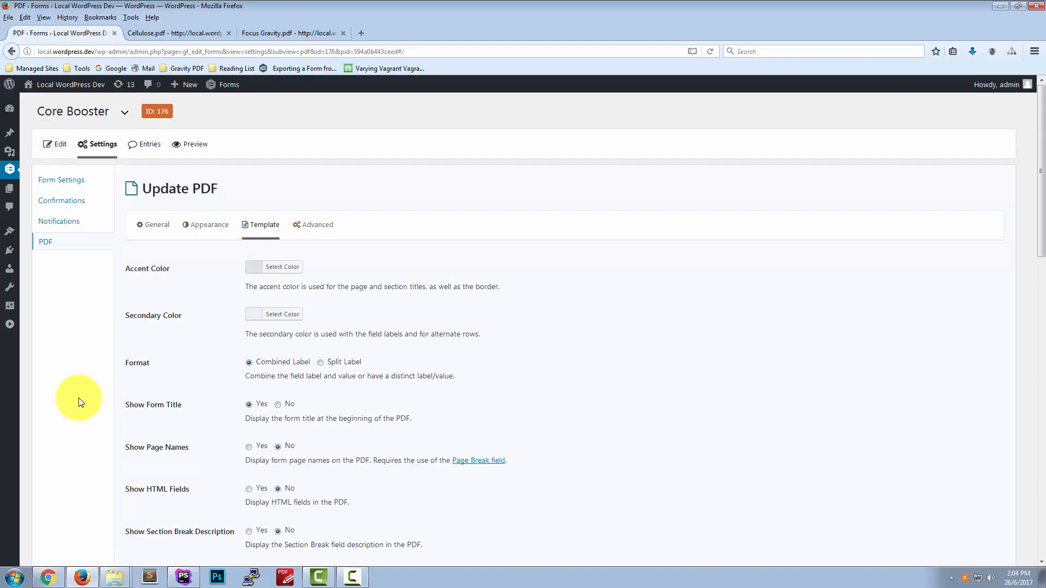
pyautogui.scroll(-3)
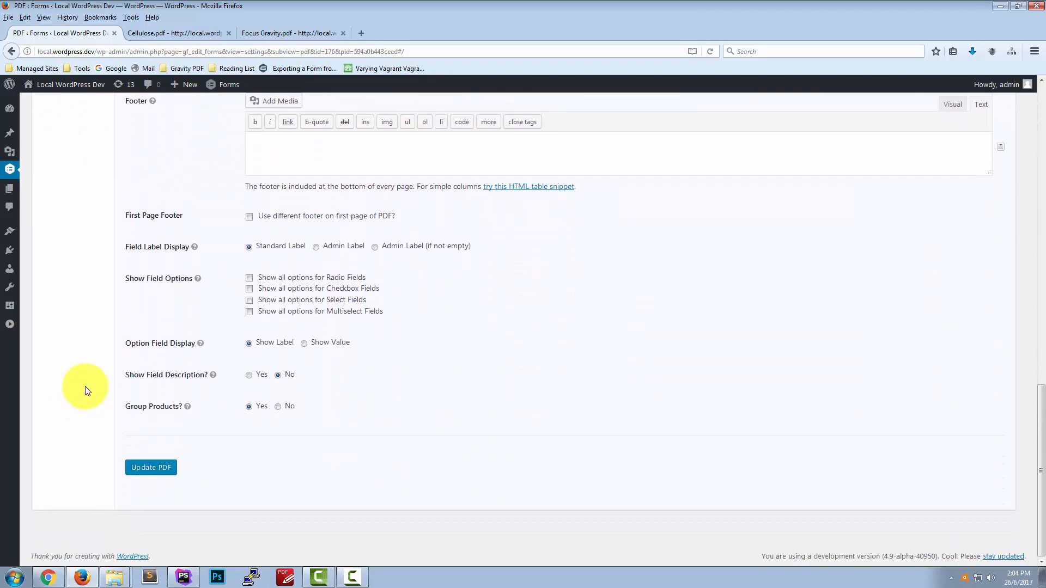
pyautogui.doubleClick(166, 374)
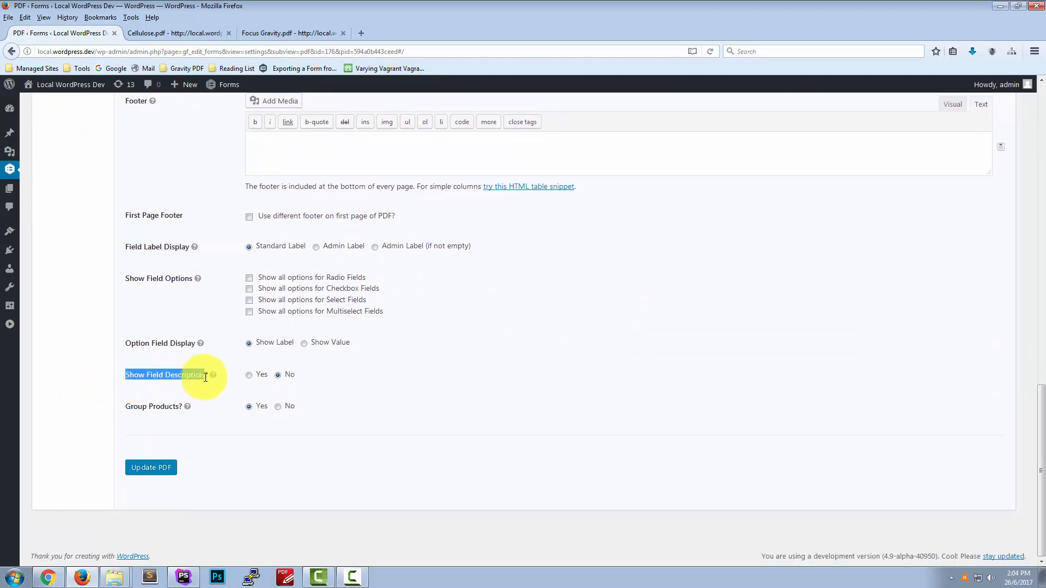
pyautogui.click(151, 467)
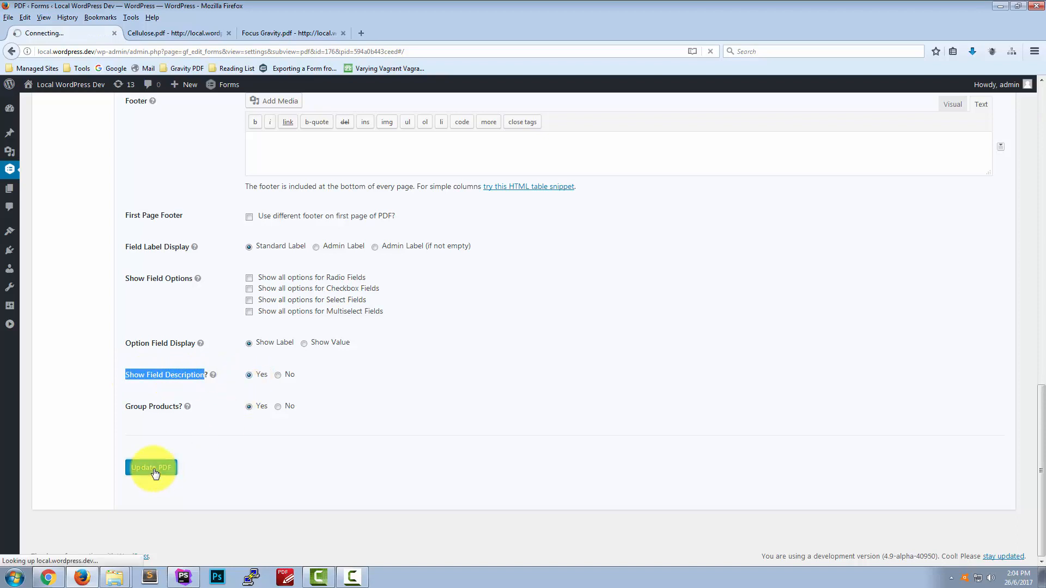
pyautogui.click(152, 467)
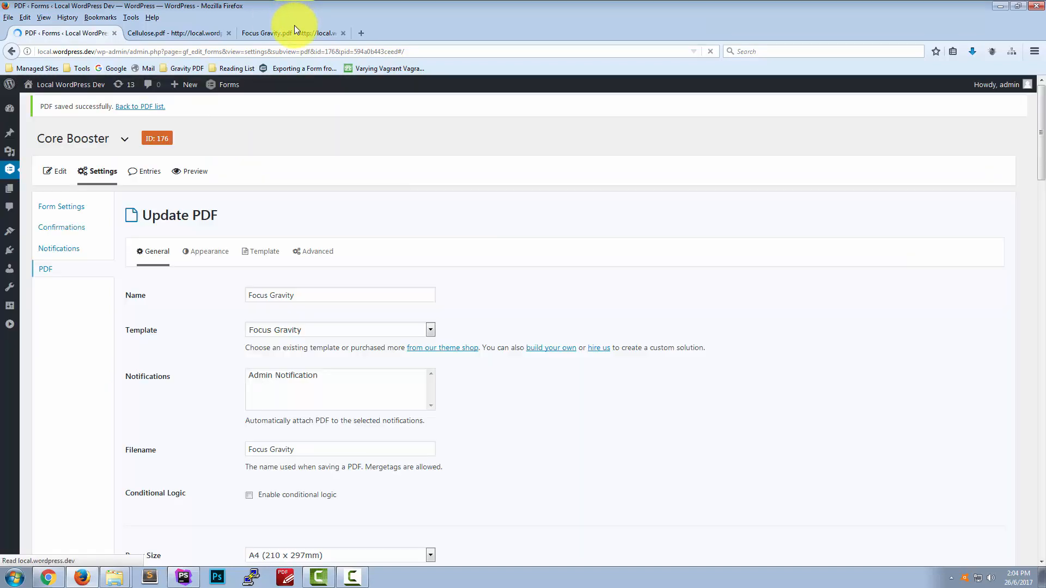
# Reload Focus Gravity.pdf and scroll through descriptions shown above each field value.
pyautogui.click(290, 33)
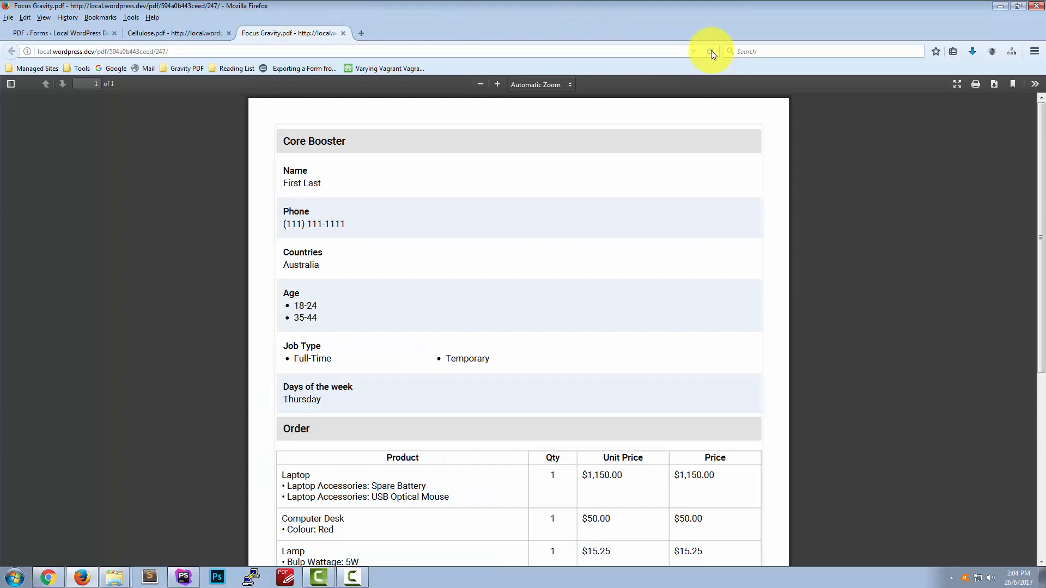
pyautogui.click(710, 51)
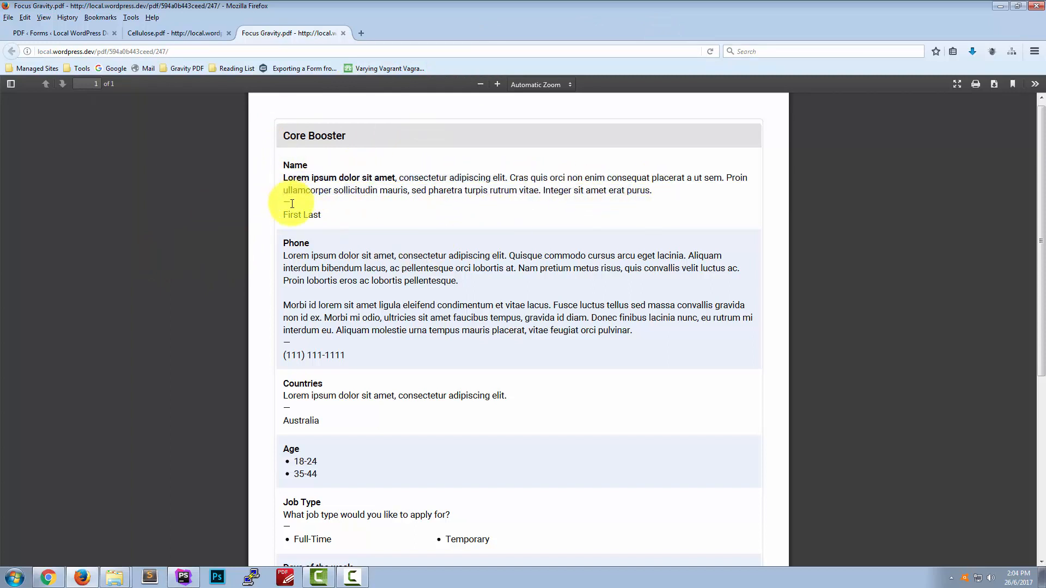
pyautogui.moveTo(287, 214)
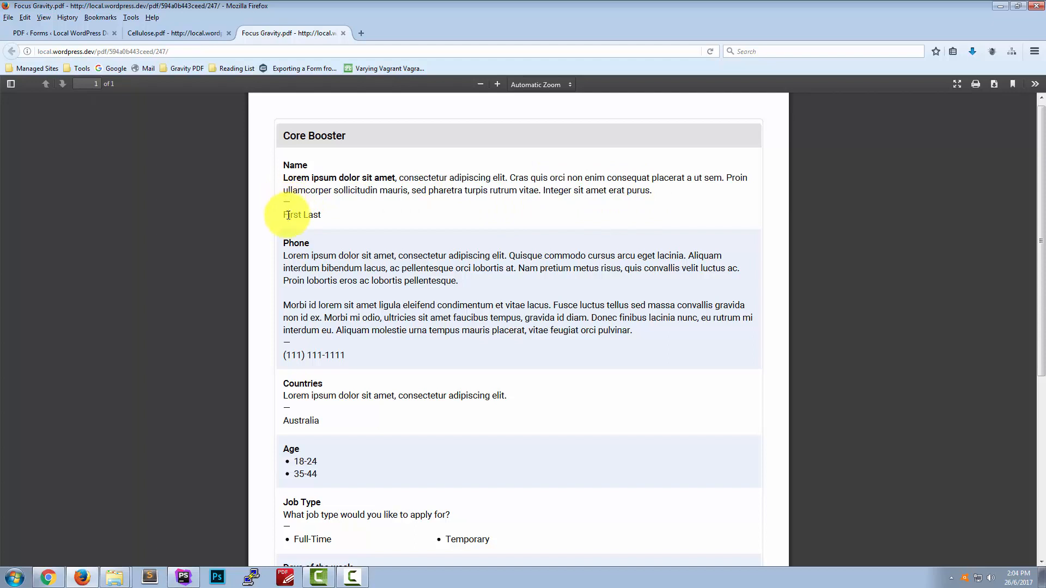
pyautogui.moveTo(204, 242)
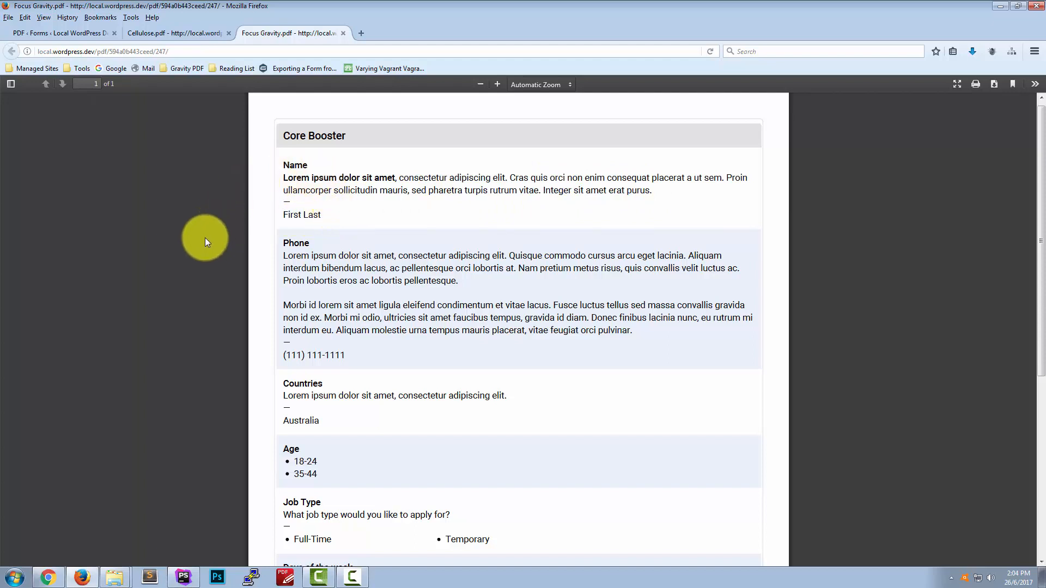
pyautogui.scroll(-3)
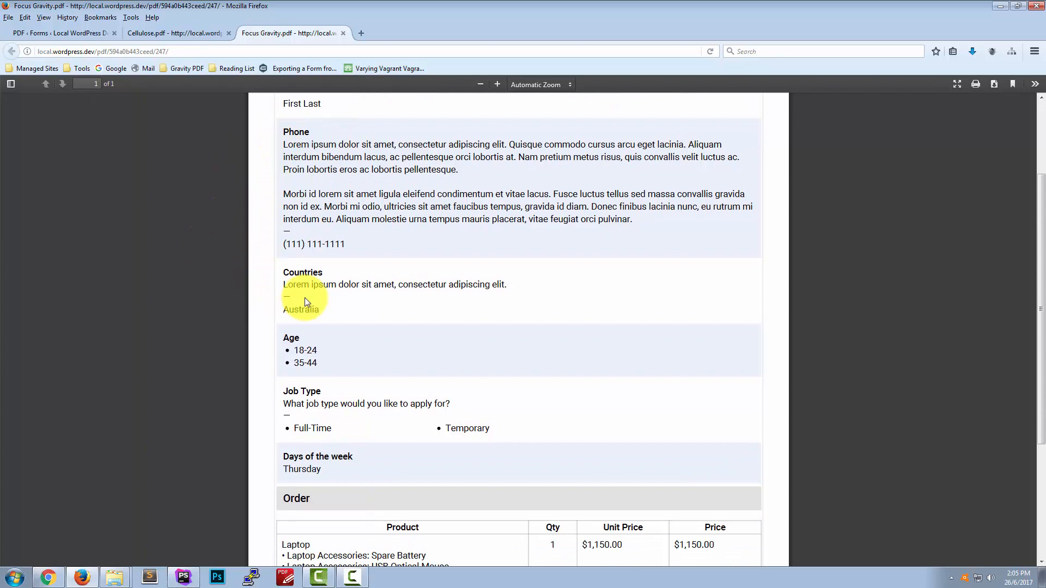
pyautogui.moveTo(354, 306)
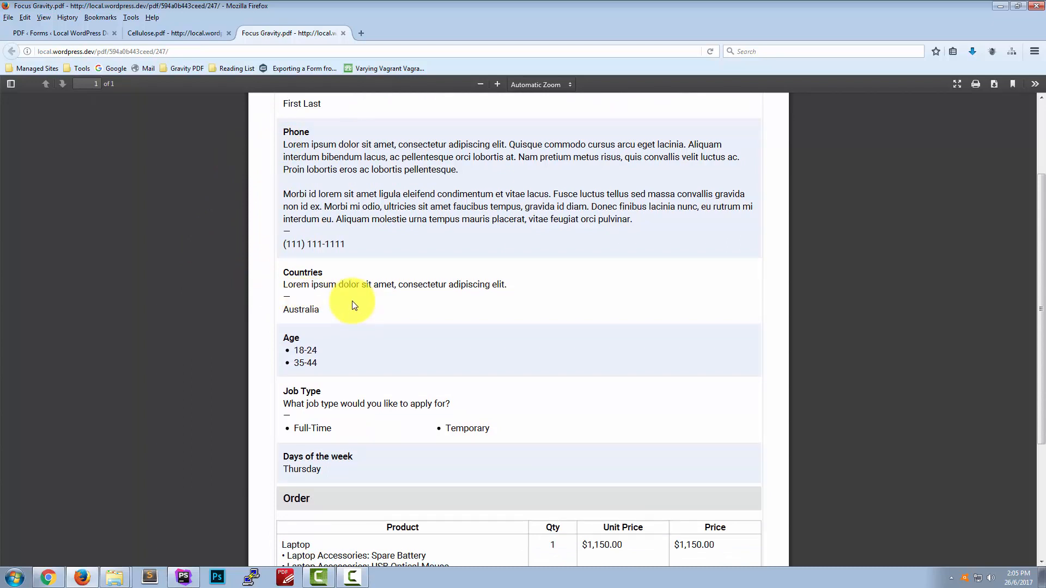
pyautogui.scroll(-3)
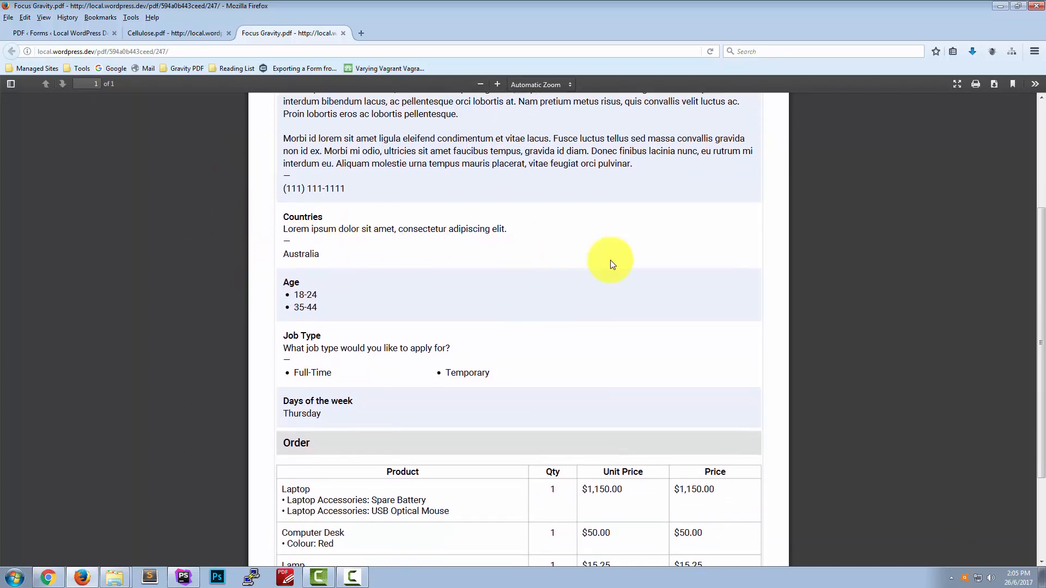
pyautogui.scroll(3)
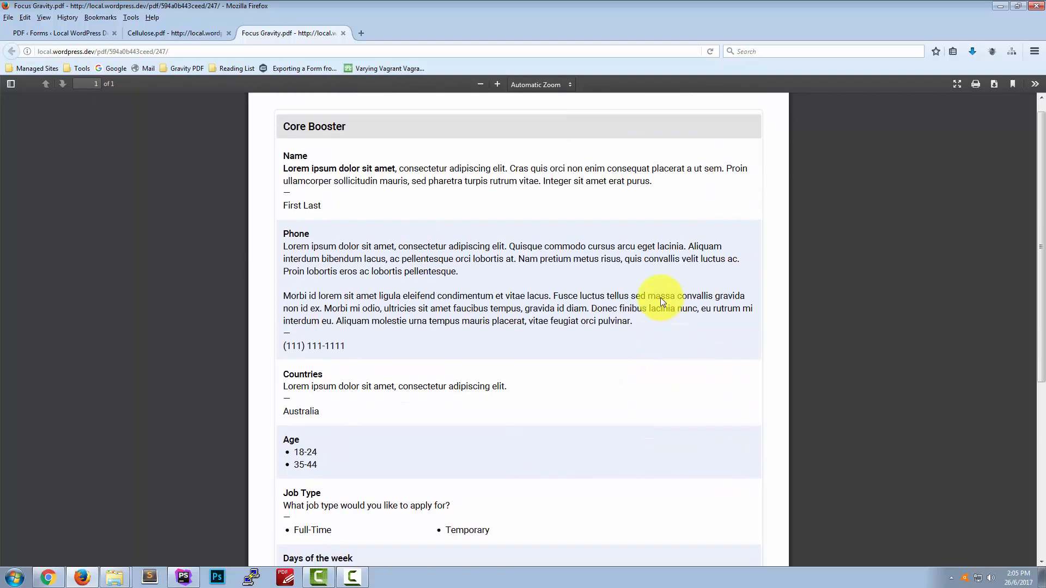
pyautogui.scroll(3)
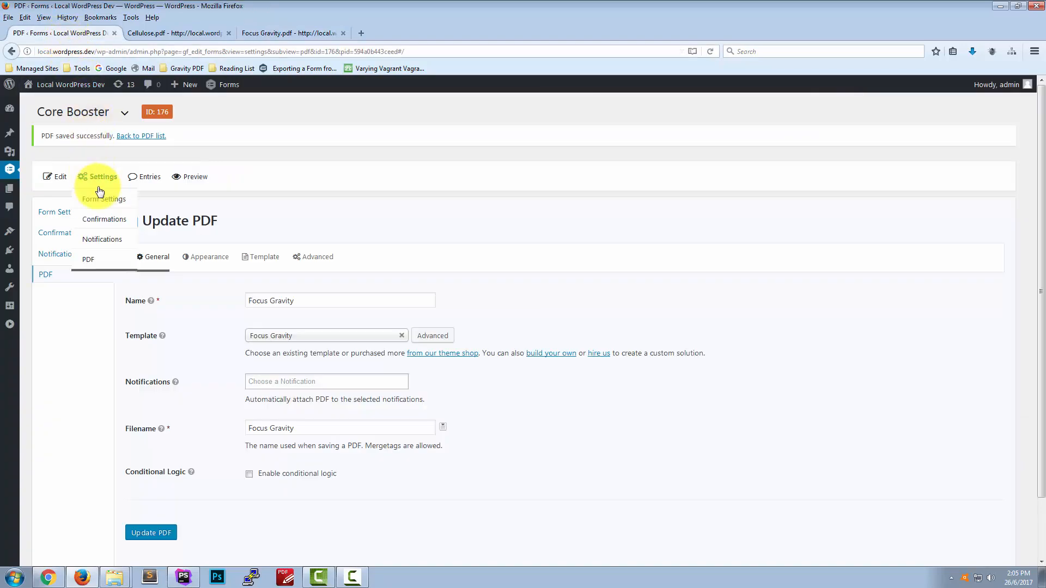
# Set Core Booster's Description placement to Below inputs and update the form settings.
pyautogui.click(104, 198)
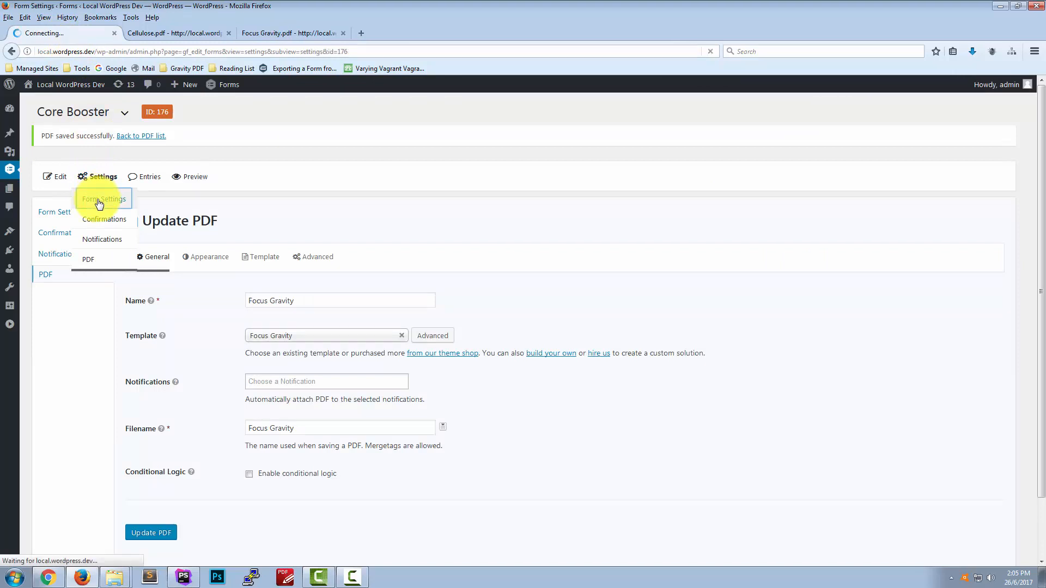
pyautogui.click(103, 199)
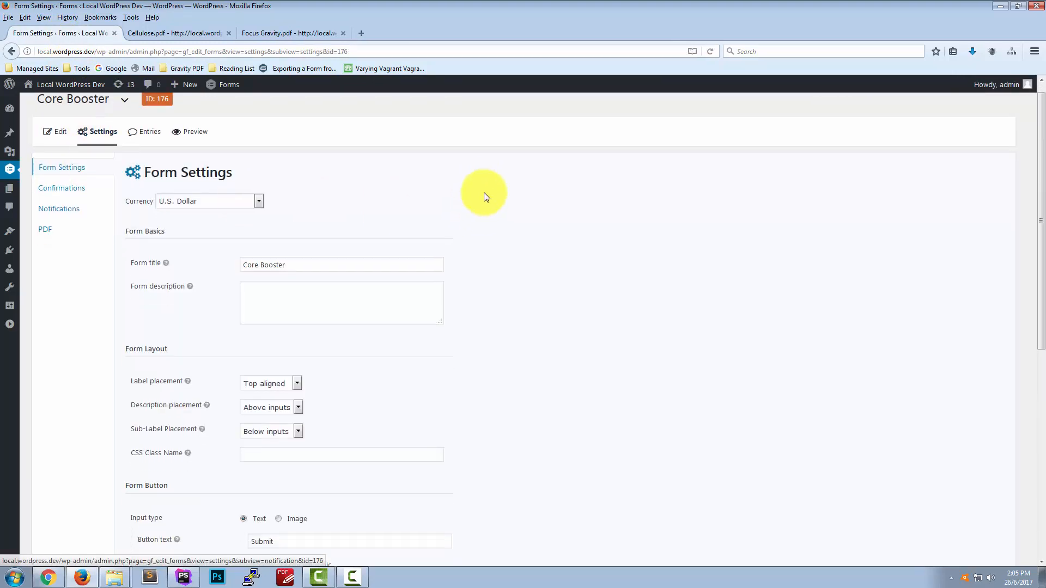
pyautogui.scroll(-3)
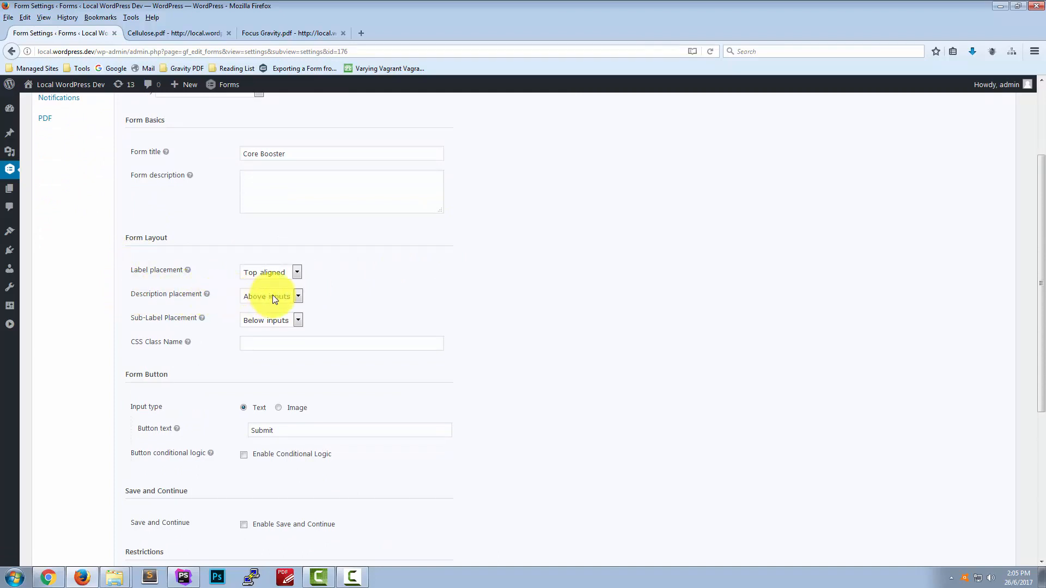
pyautogui.click(271, 296)
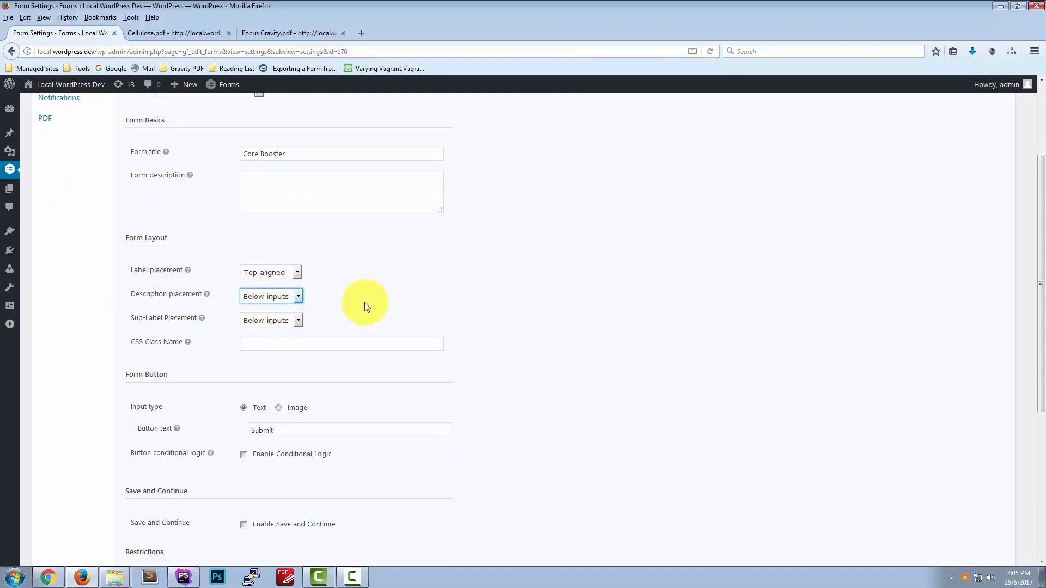
pyautogui.scroll(-3)
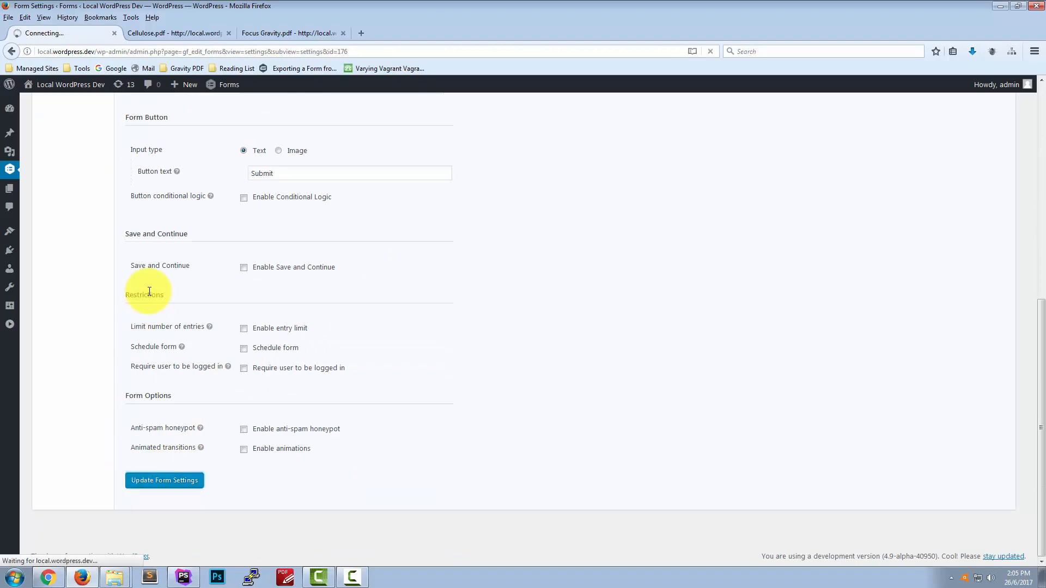
pyautogui.click(291, 33)
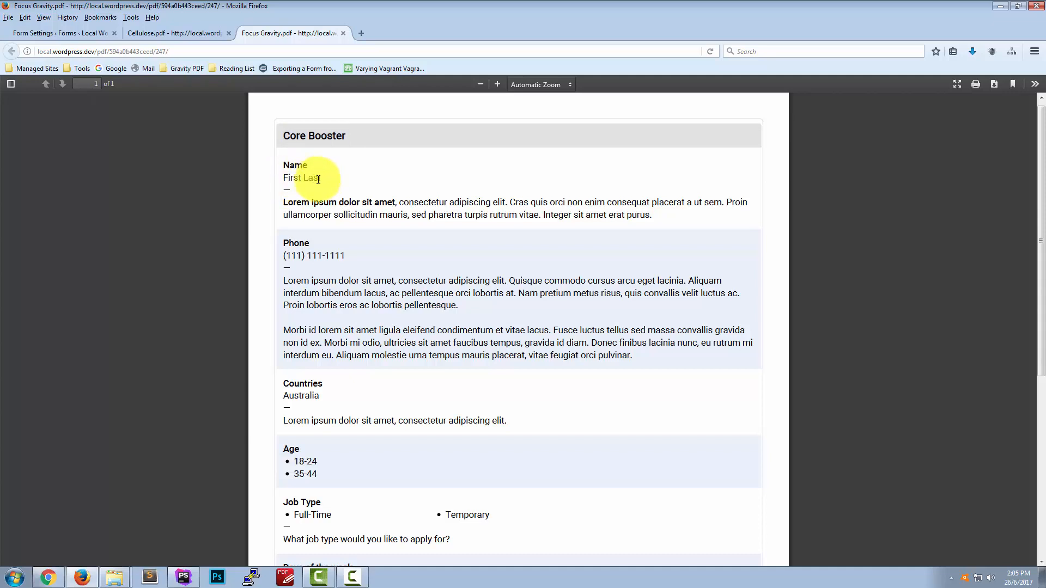
pyautogui.moveTo(292, 314)
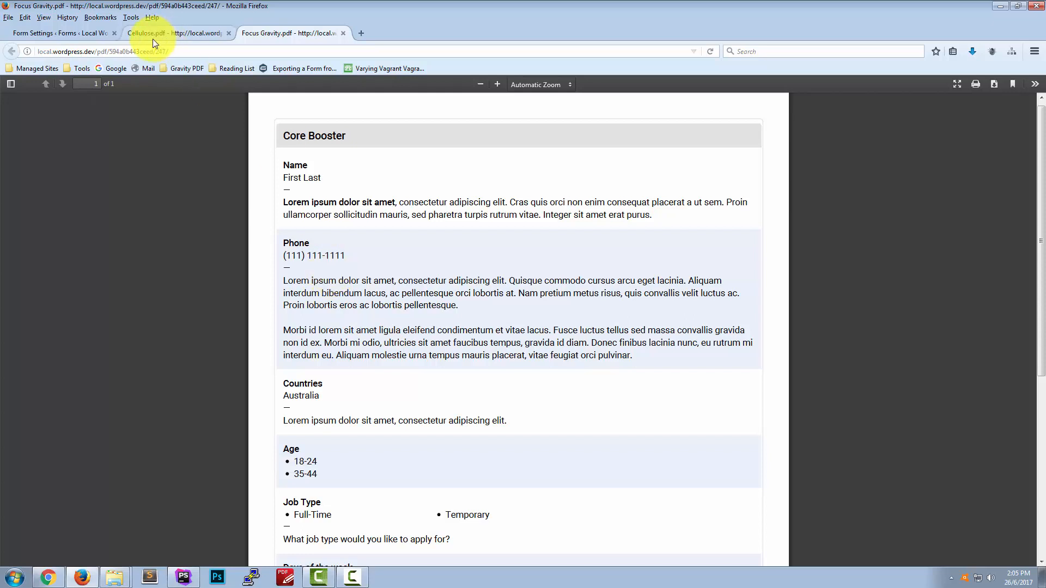
# Return to the Core Booster Form Settings tab.
pyautogui.click(60, 32)
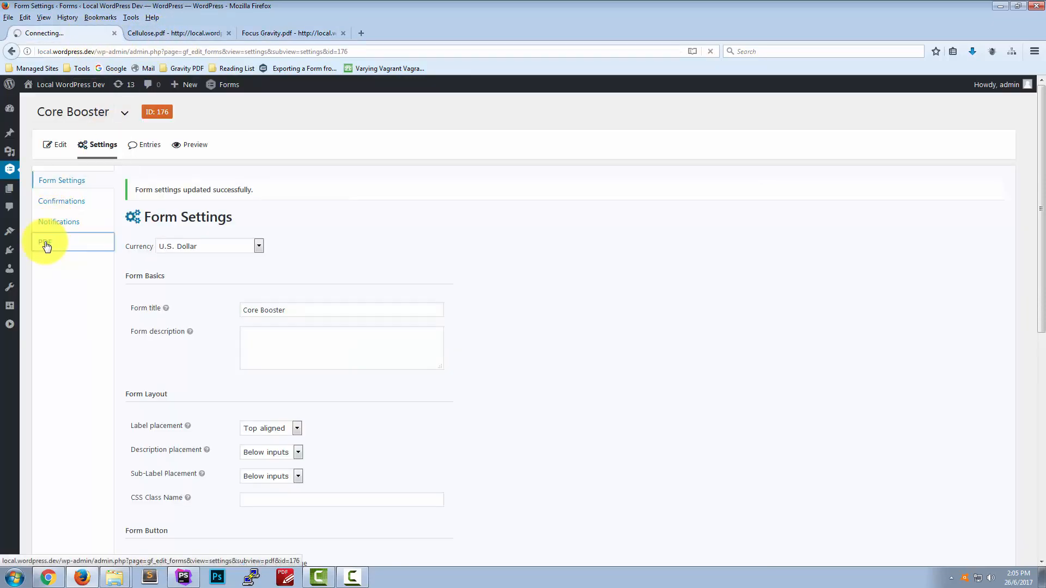
# Set Show Field Description? to Yes for Cellulose, update the PDF, and reload Cellulose.pdf.
pyautogui.click(46, 241)
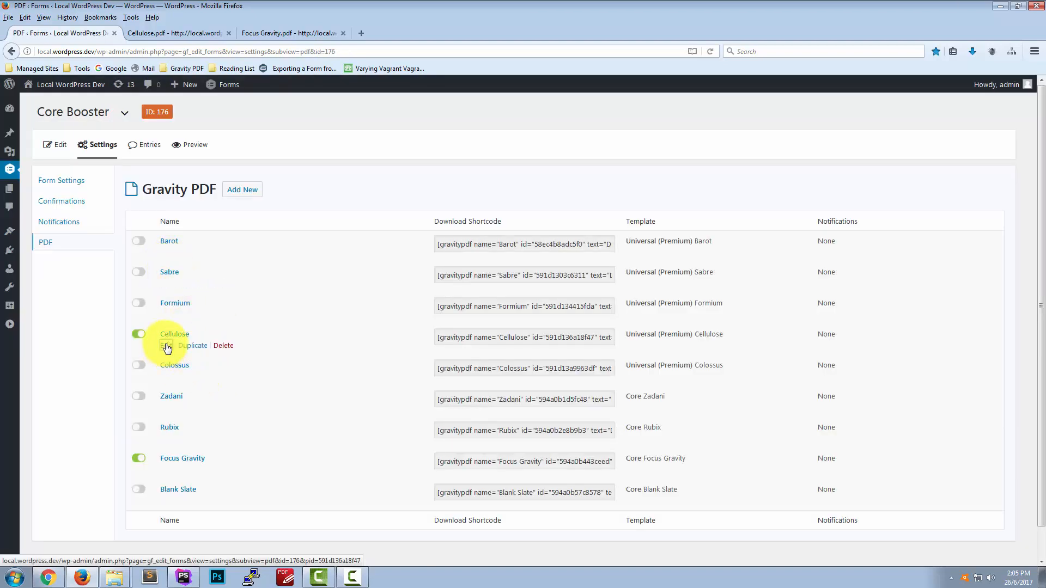
pyautogui.click(169, 334)
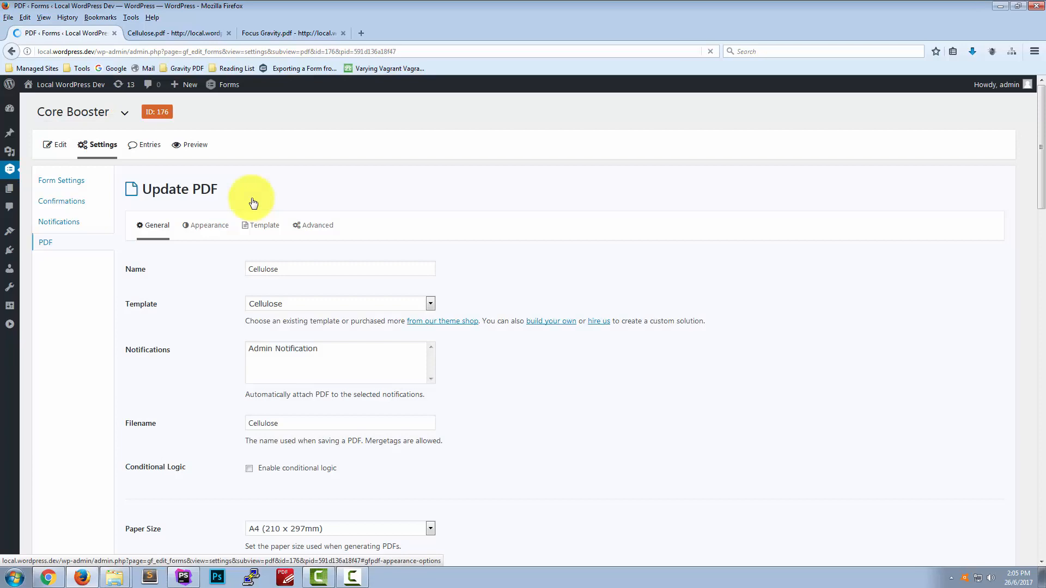
pyautogui.scroll(-3)
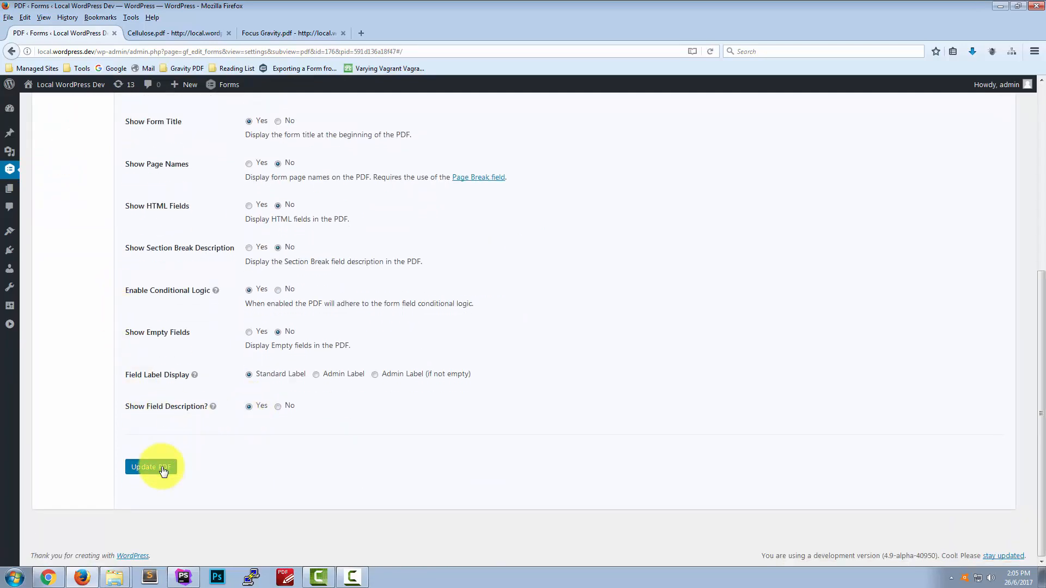
pyautogui.click(151, 467)
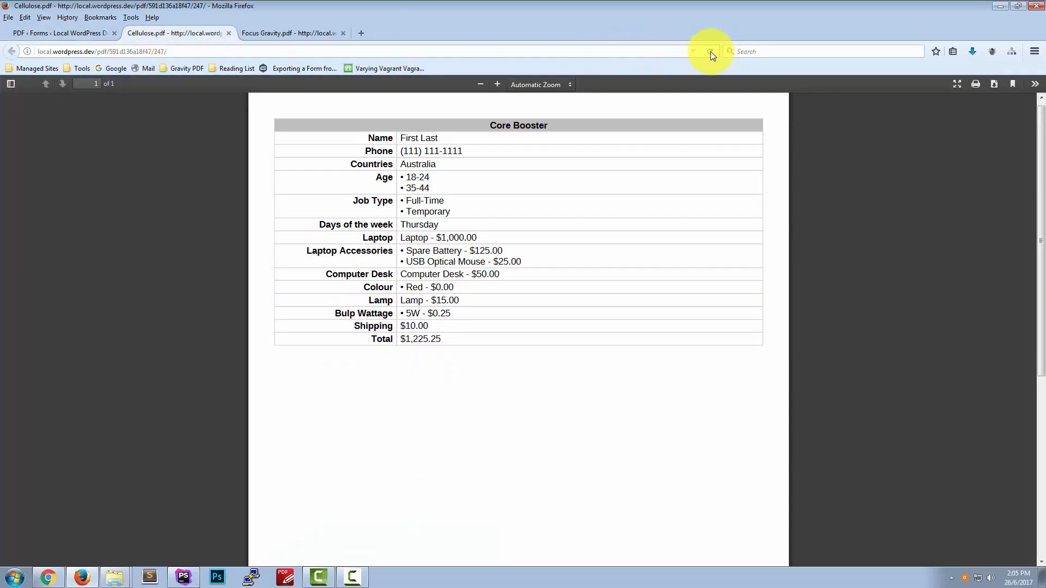
pyautogui.click(711, 51)
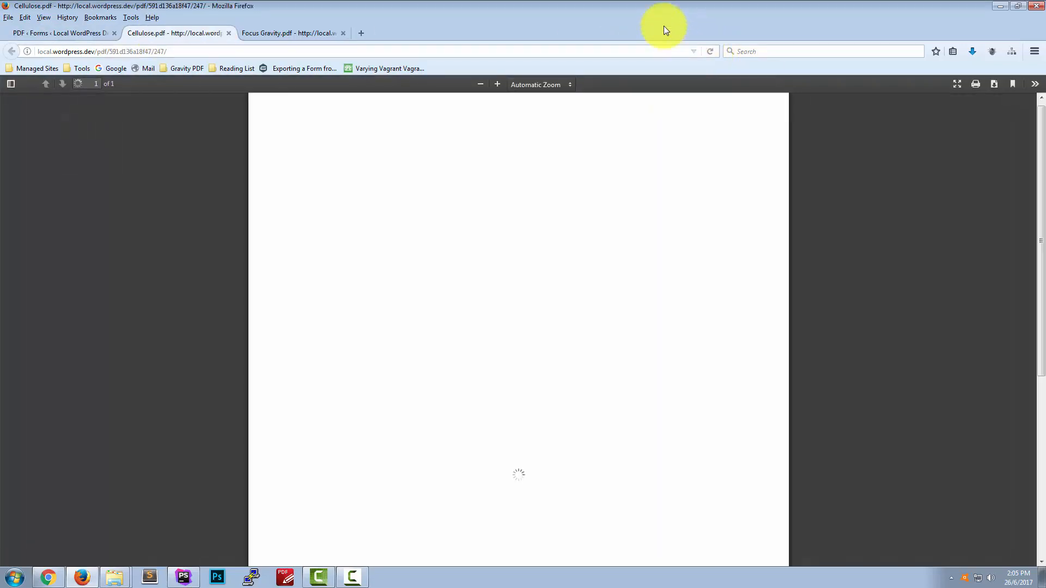